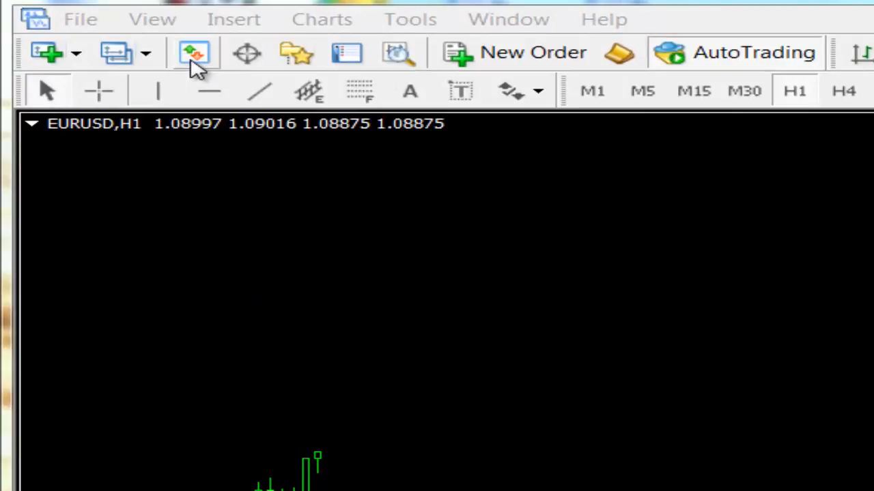
- Show the Market Watch list of symbols with live bid and ask prices
left_click(195, 53)
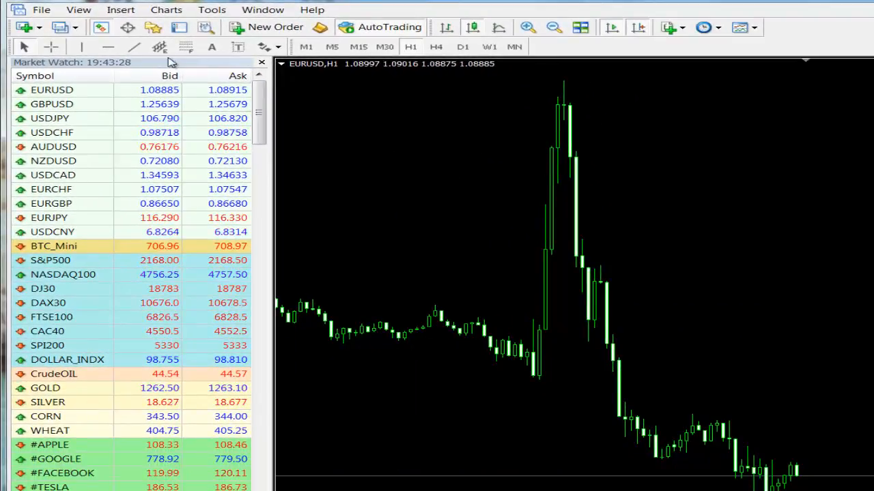
mouse_move(153, 28)
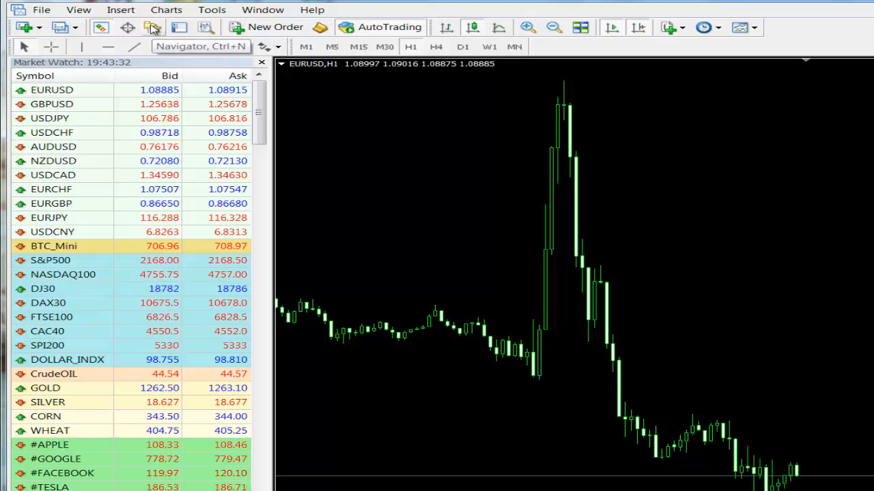
- Open the Navigator and review the Accounts login prompt, then cancel it
left_click(153, 27)
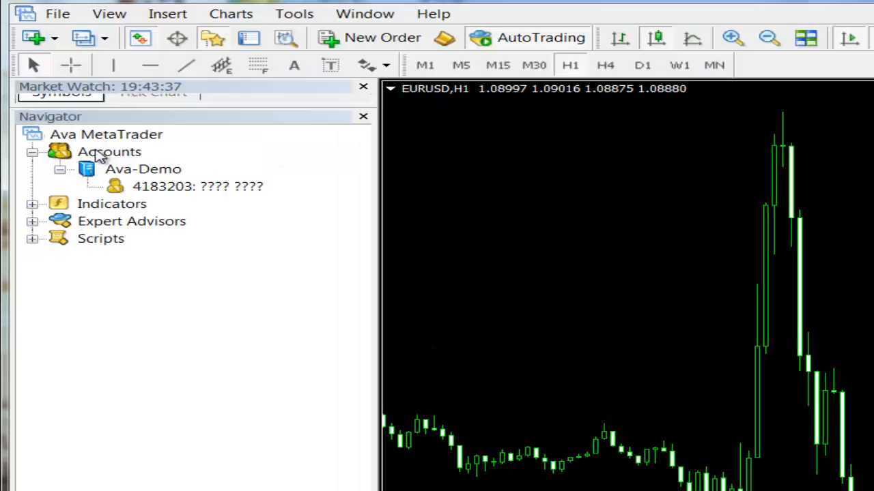
right_click(110, 151)
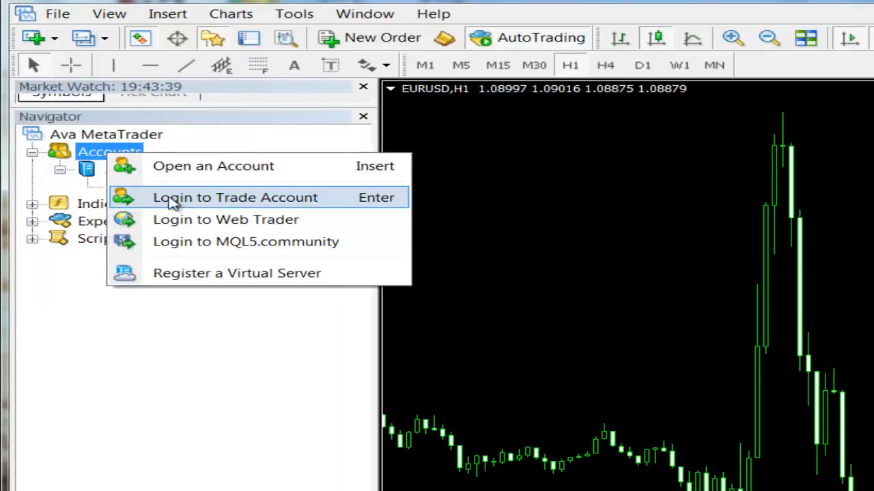
mouse_move(205, 204)
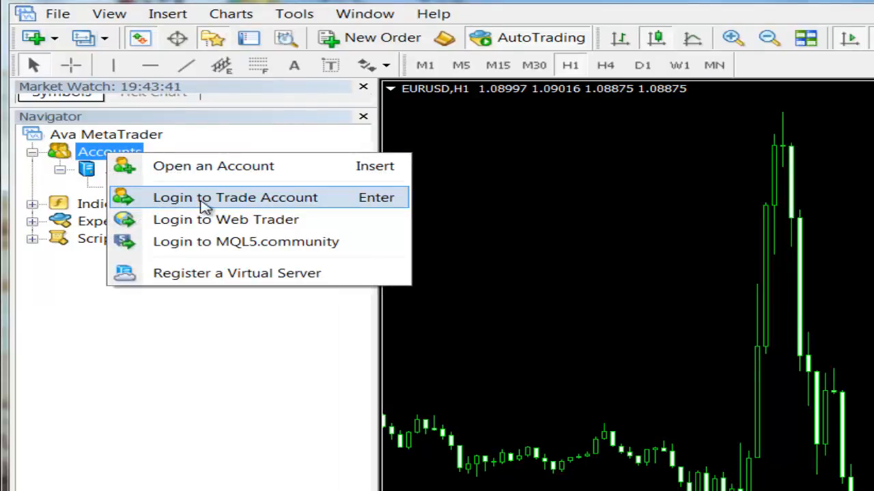
left_click(235, 198)
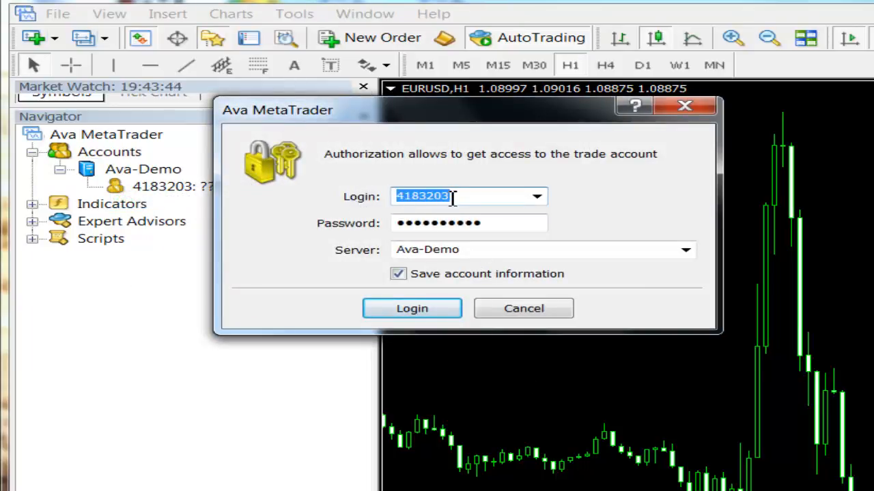
mouse_move(449, 237)
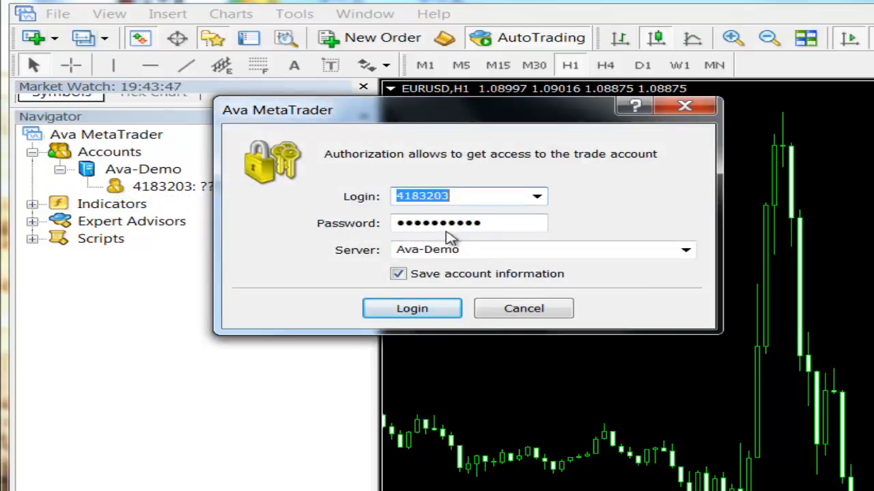
mouse_move(662, 267)
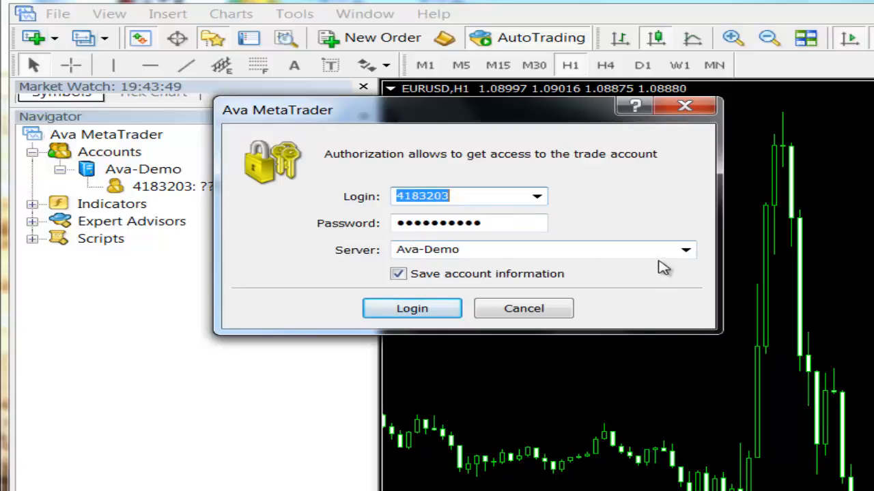
left_click(686, 249)
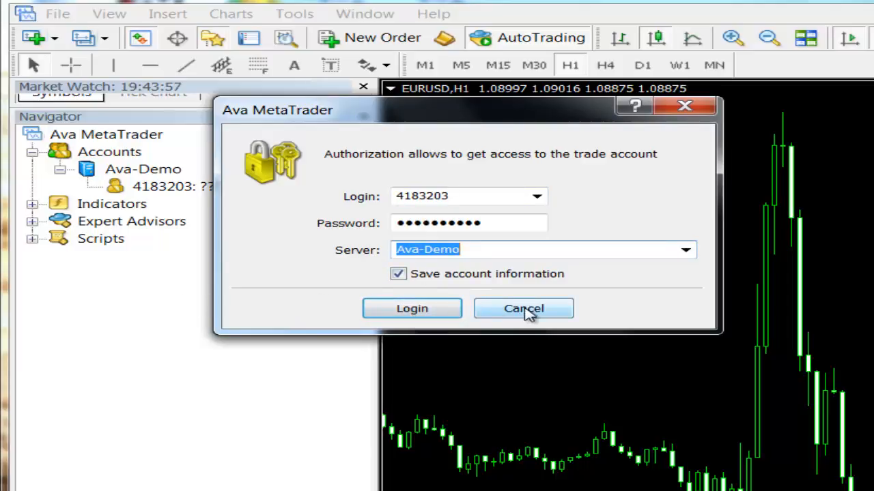
left_click(524, 309)
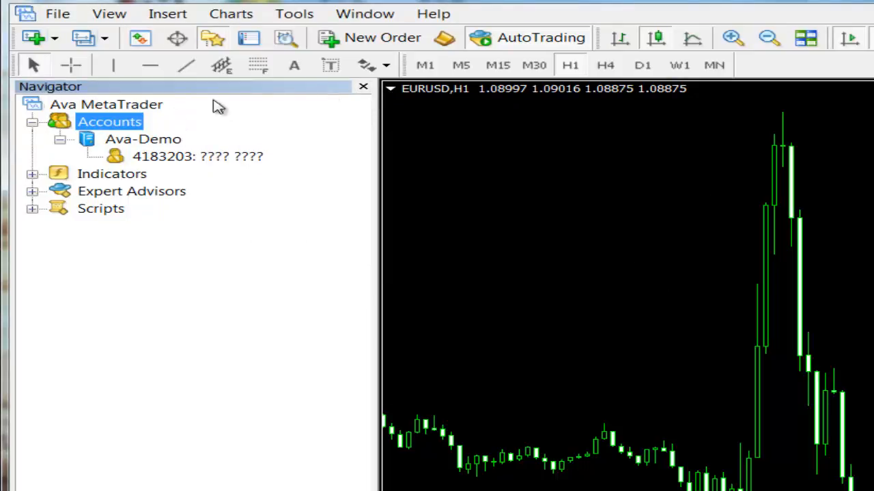
- Close the Navigator and start a new EURUSD order at volume 0.01
left_click(363, 86)
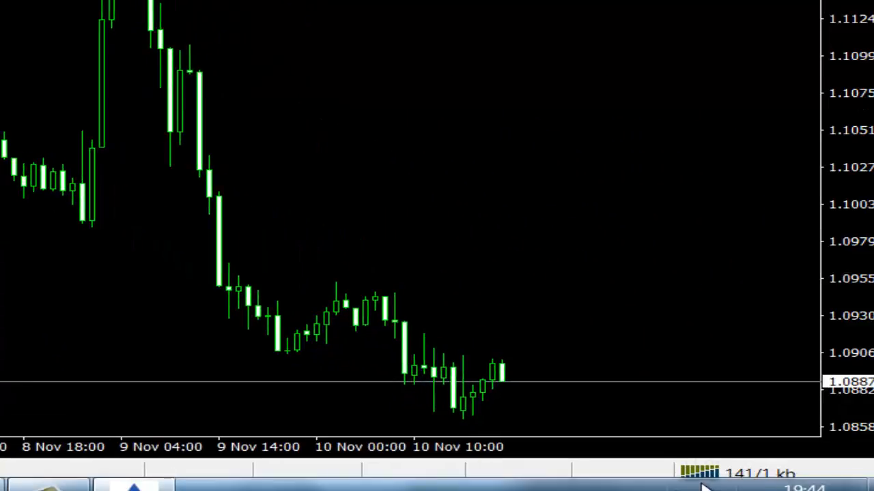
mouse_move(700, 473)
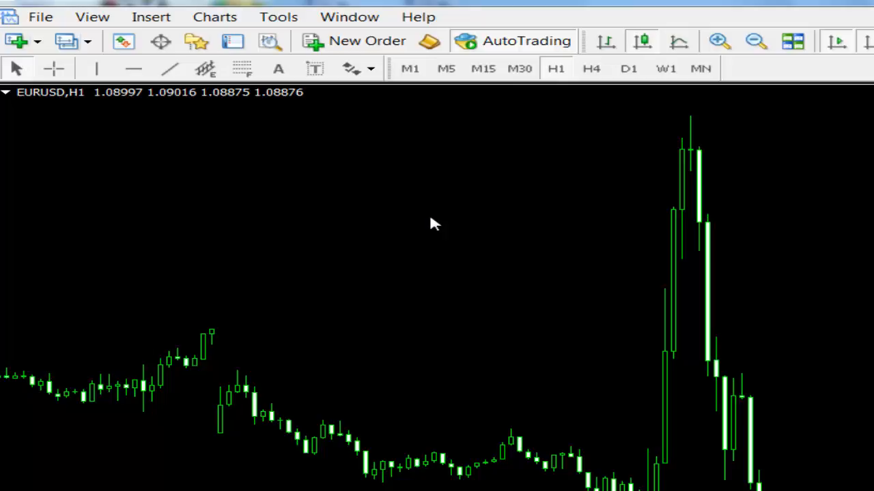
mouse_move(398, 232)
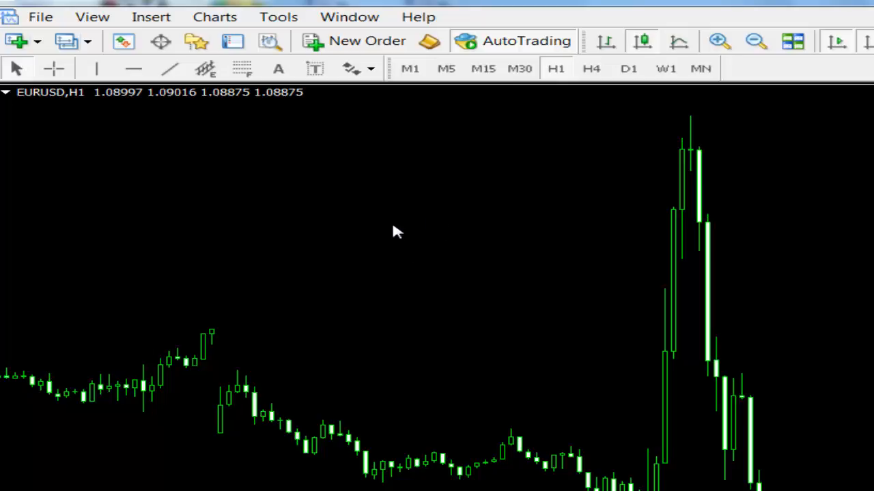
mouse_move(294, 95)
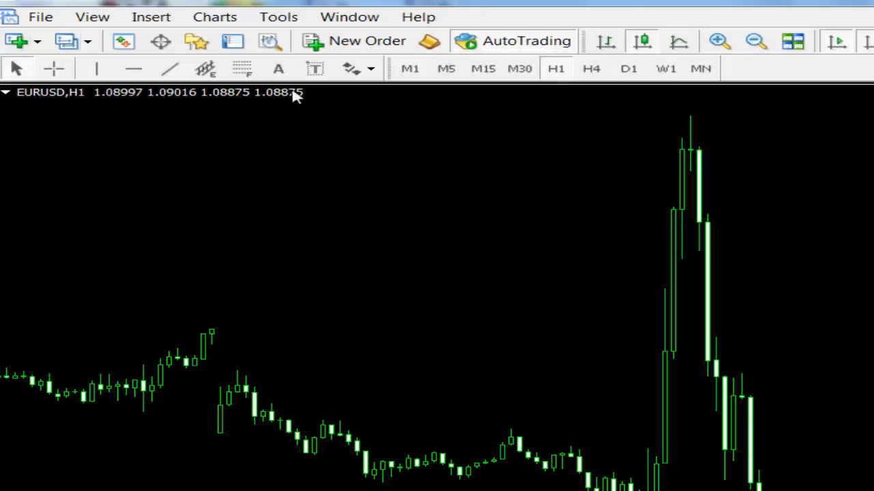
mouse_move(367, 41)
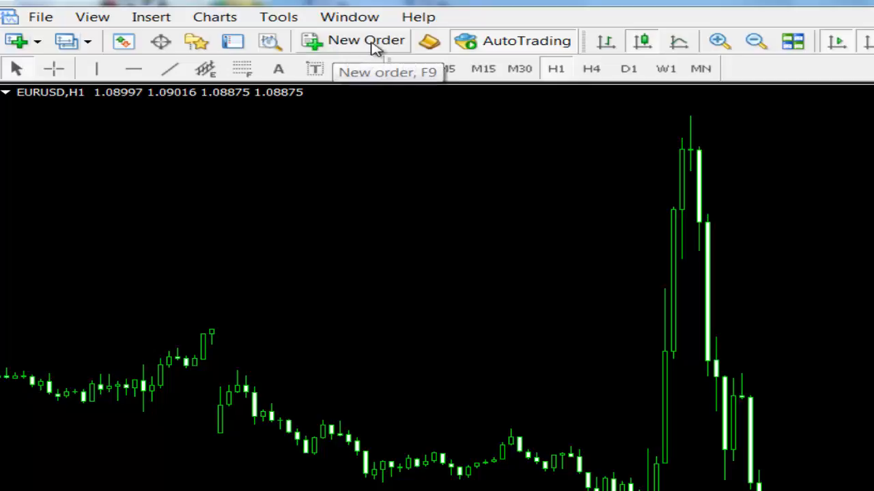
left_click(353, 40)
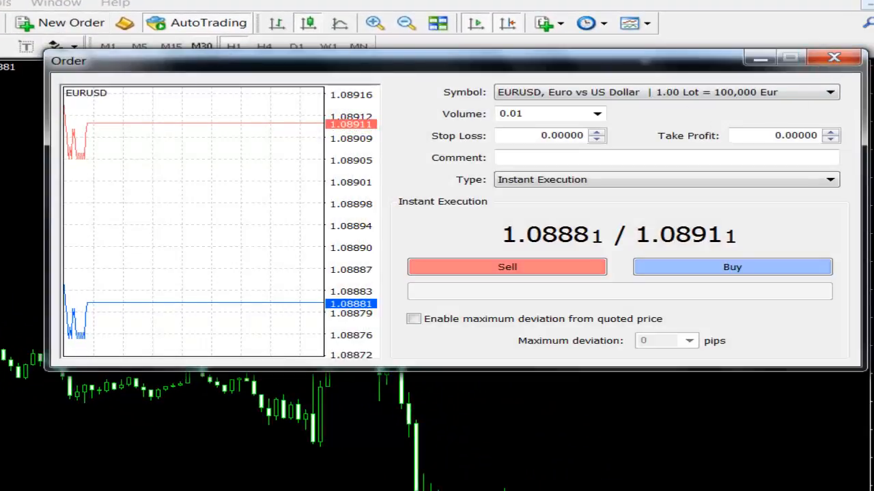
- Close the EURUSD ticket and start a New Order from the Market Watch symbol menu
left_click(833, 57)
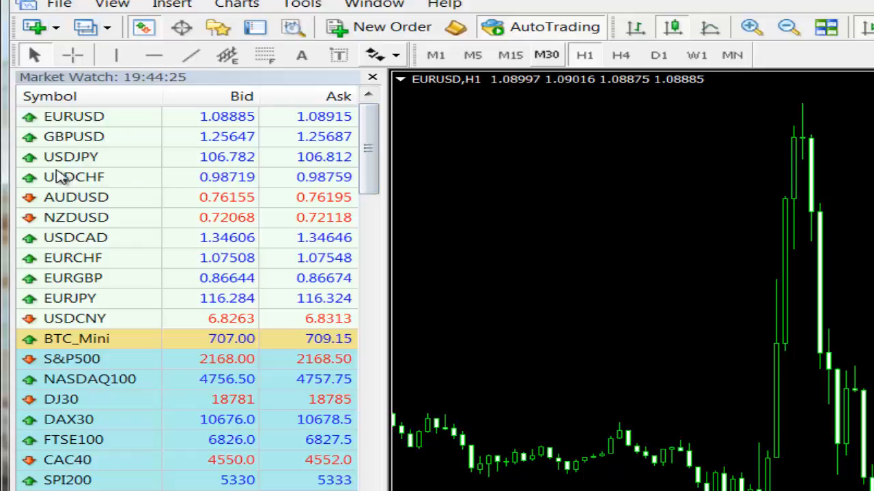
right_click(70, 156)
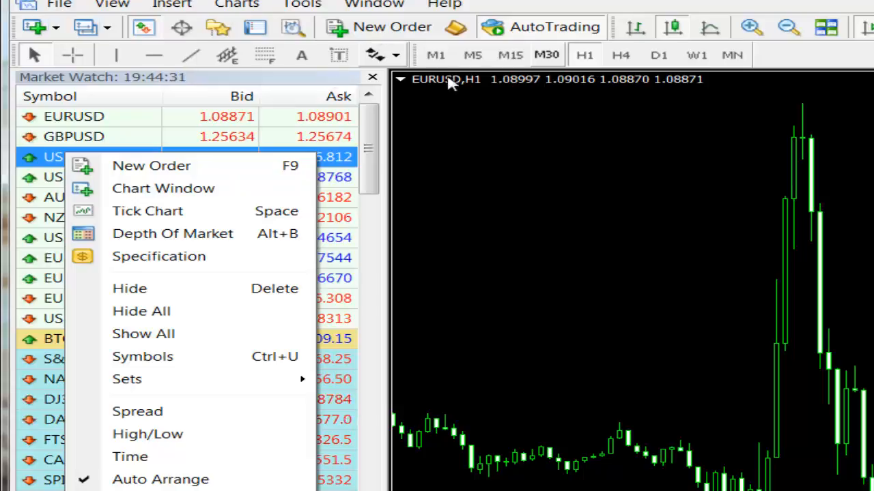
left_click(151, 165)
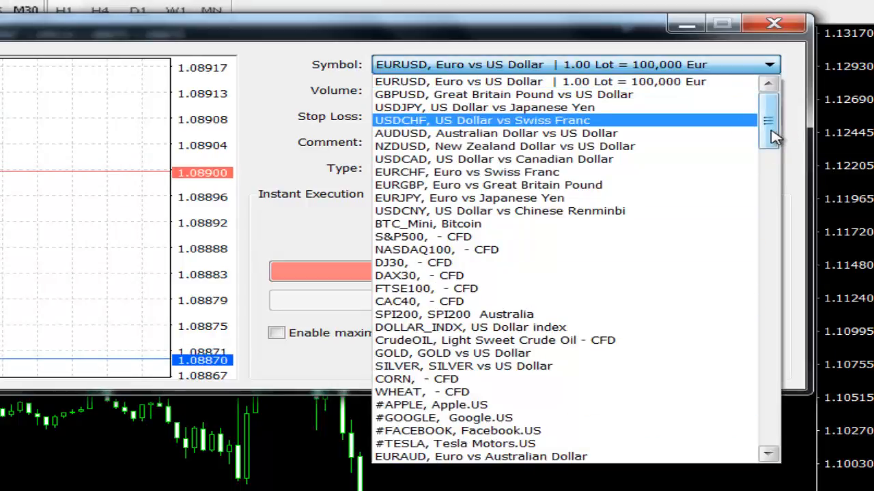
mouse_move(443, 288)
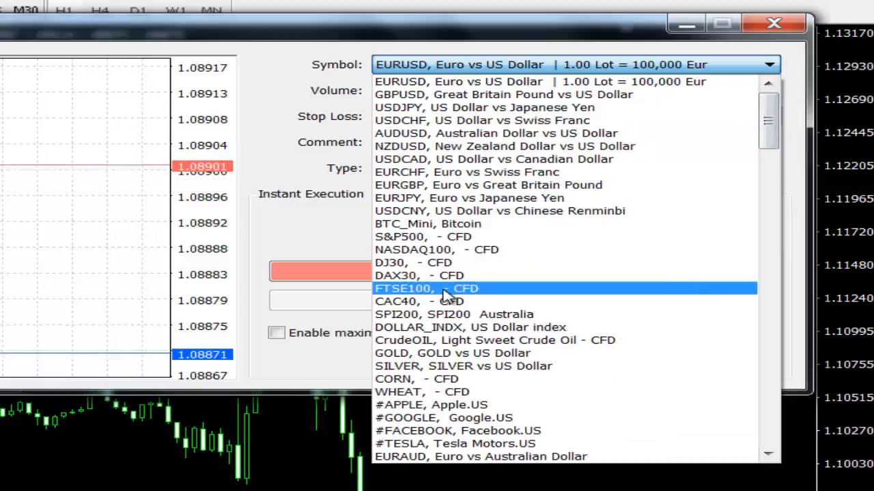
mouse_move(406, 159)
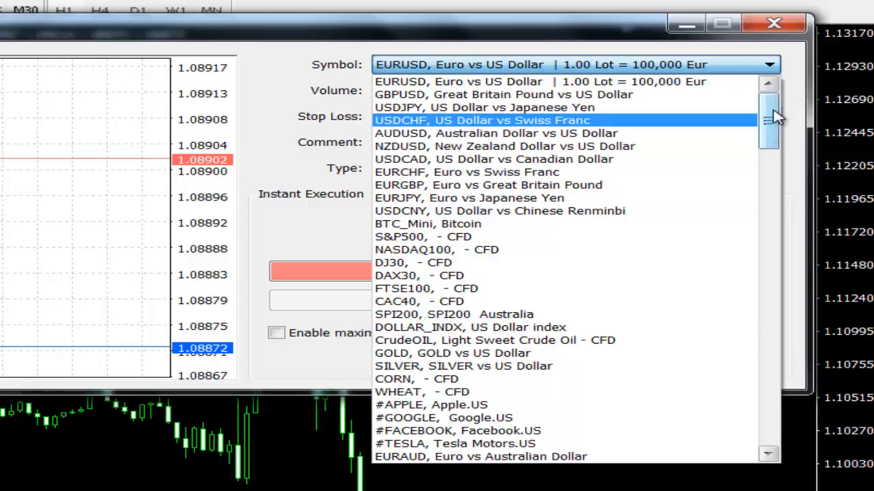
mouse_move(429, 192)
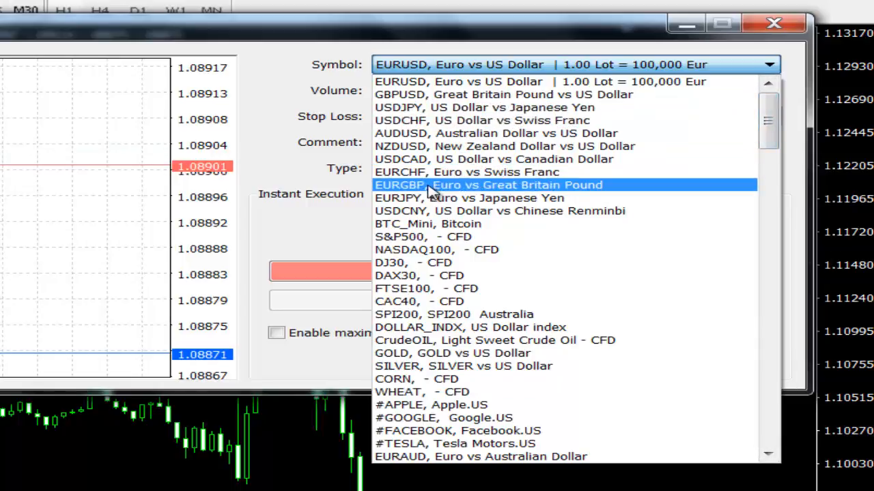
mouse_move(450, 159)
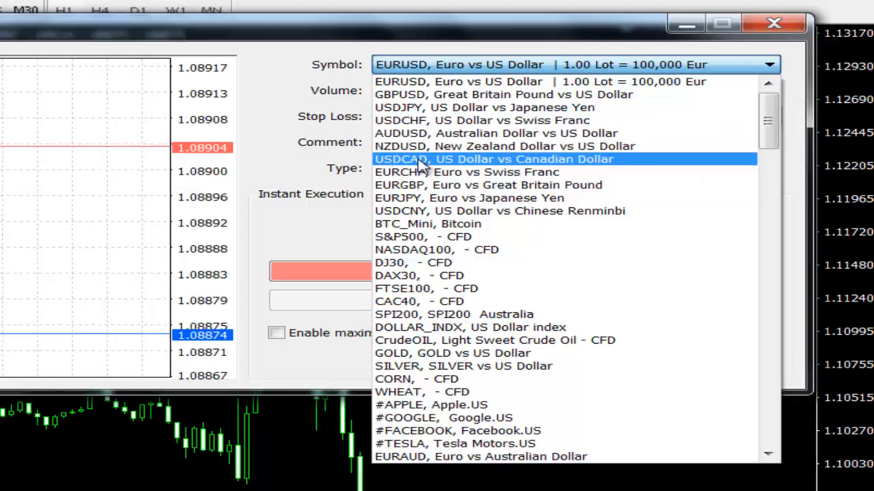
- Choose USDCAD as the order symbol and move the order window over the chart
left_click(494, 159)
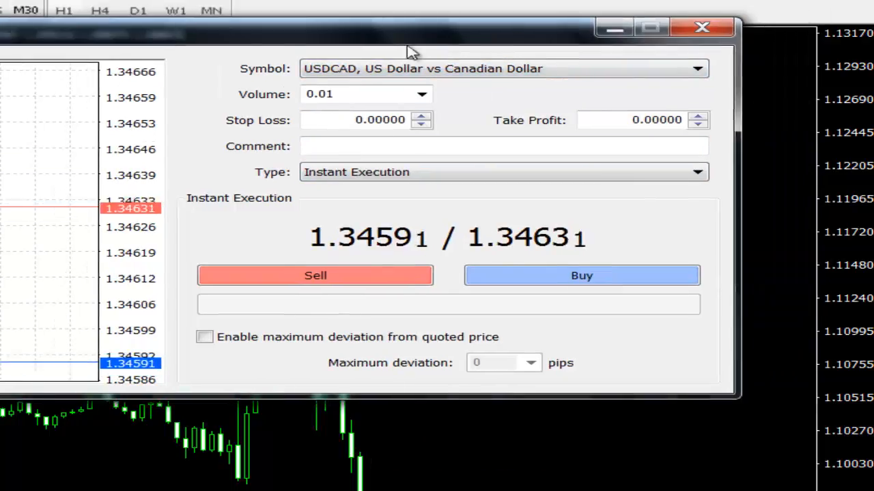
left_click_drag(410, 30, 294, 68)
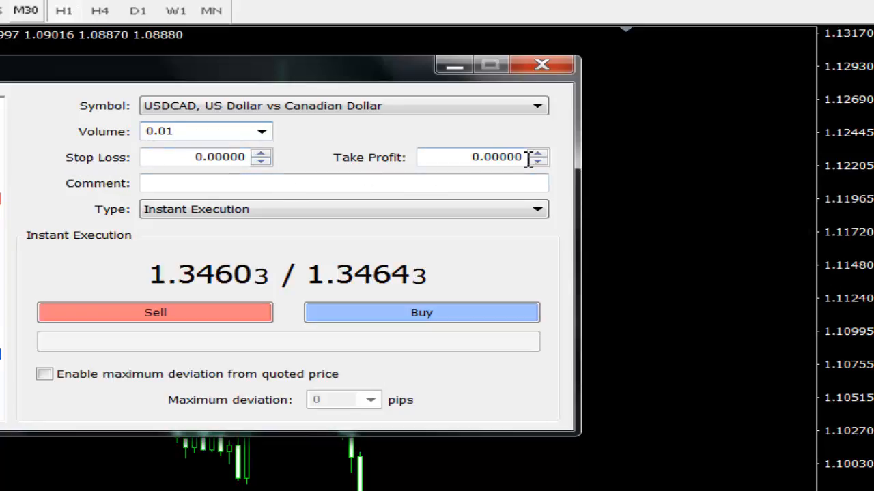
- Sell 0.01 lots of USDCAD at market with no stop loss or take profit
left_click(198, 131)
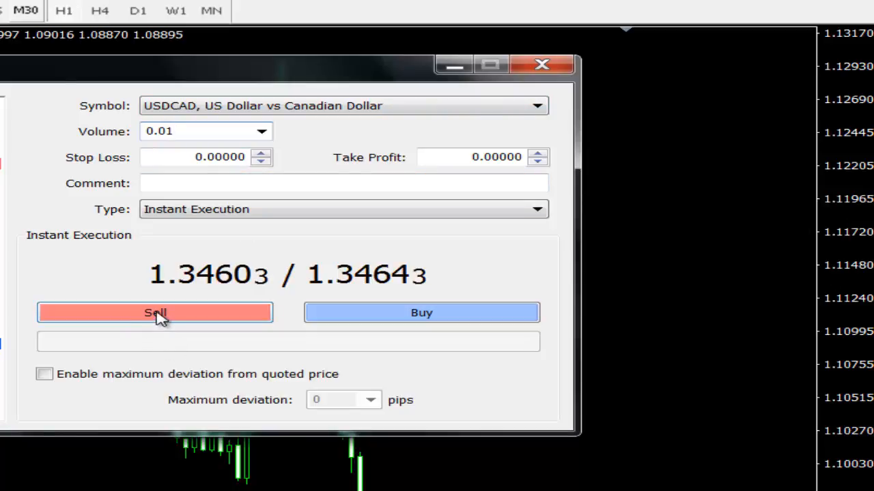
left_click(154, 312)
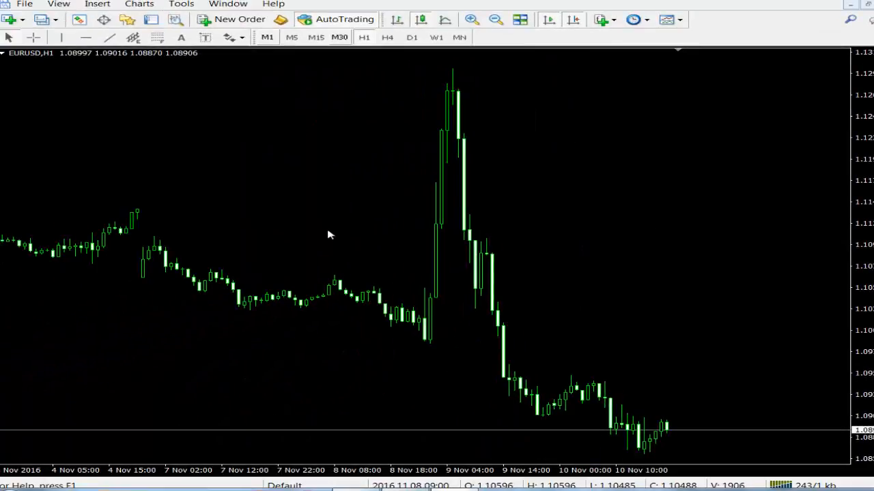
mouse_move(711, 342)
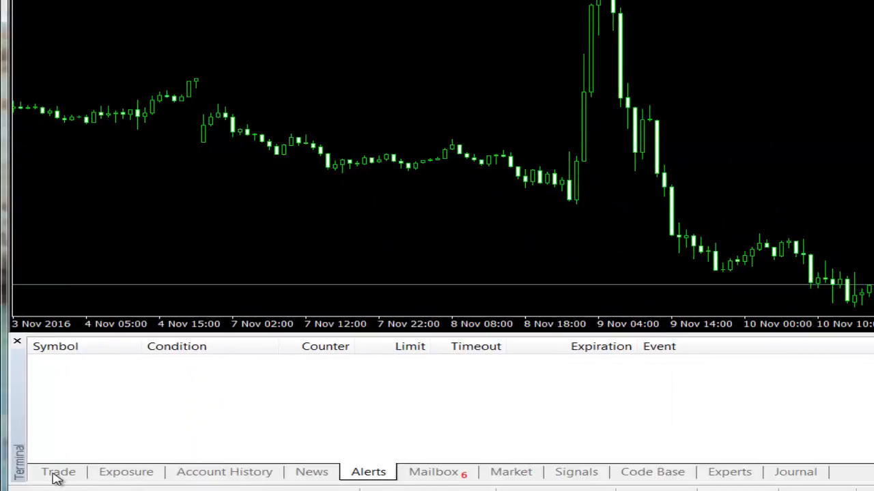
- Show the Terminal Trade tab listing the 0.01-lot USDCAD sell at 1.34606
left_click(58, 472)
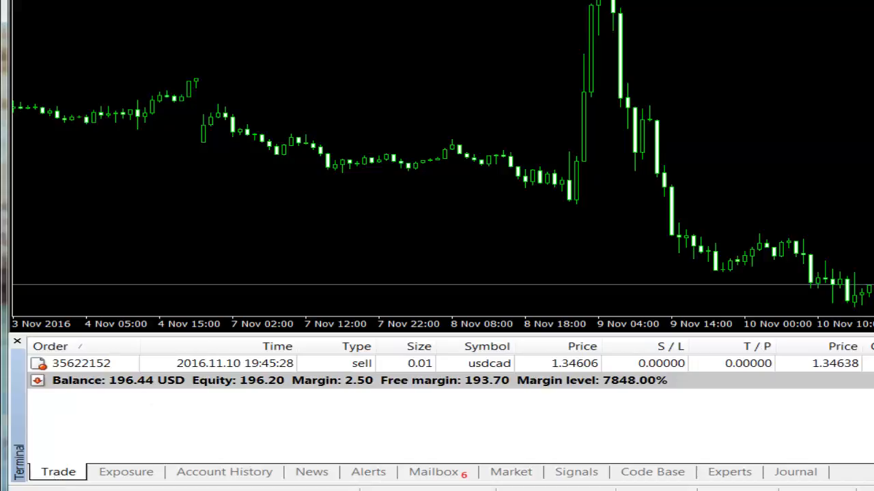
mouse_move(565, 382)
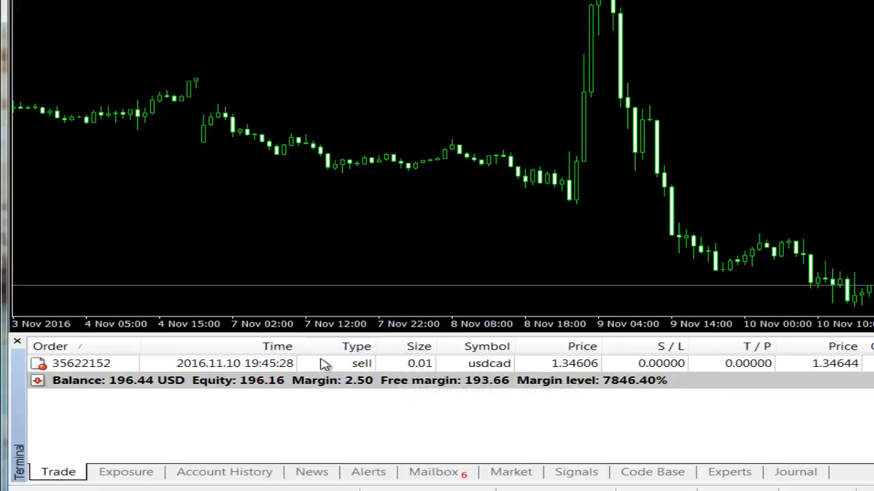
mouse_move(580, 364)
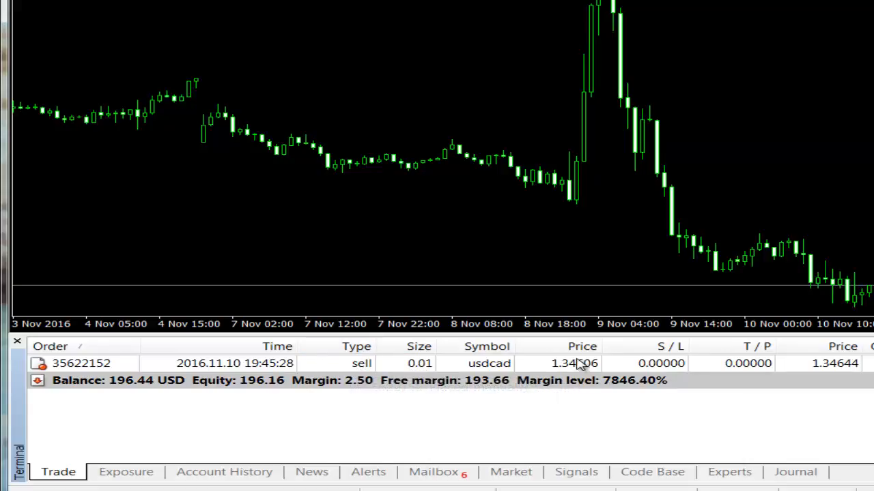
mouse_move(549, 374)
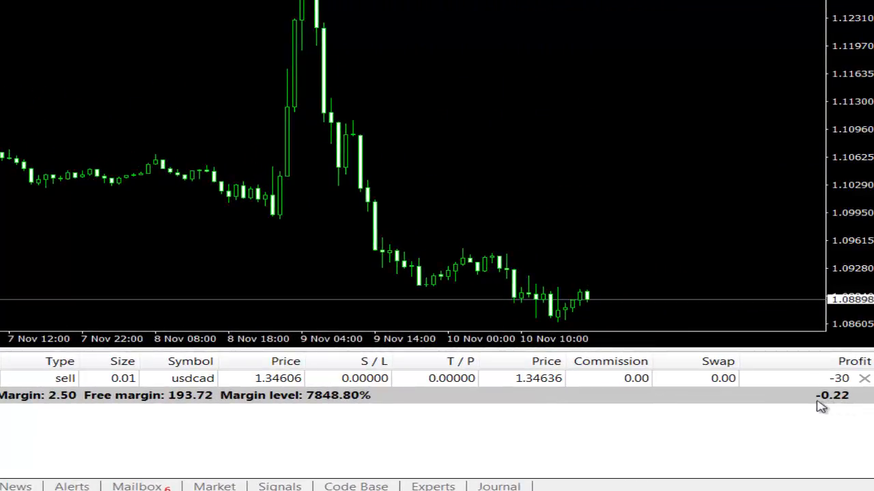
mouse_move(780, 403)
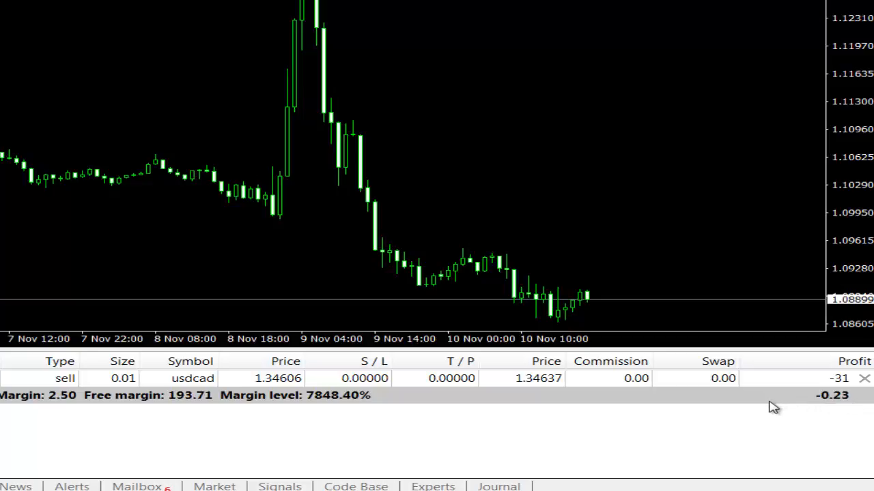
mouse_move(565, 401)
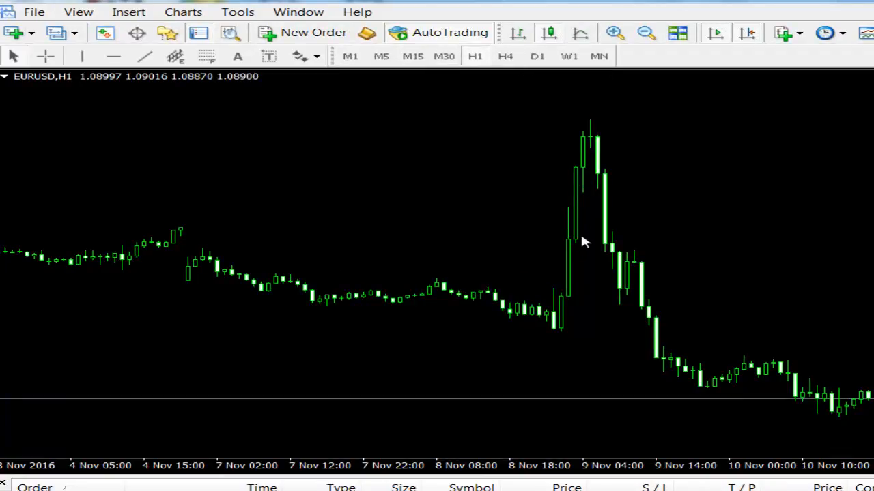
mouse_move(488, 92)
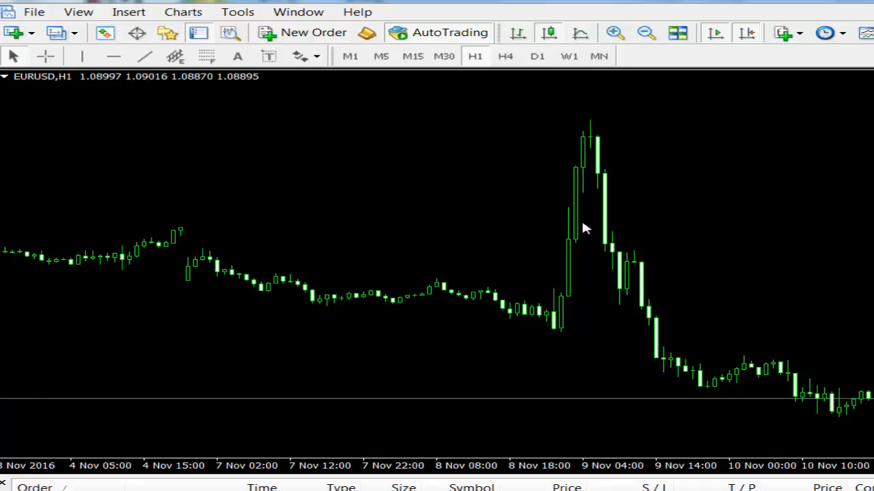
mouse_move(505, 56)
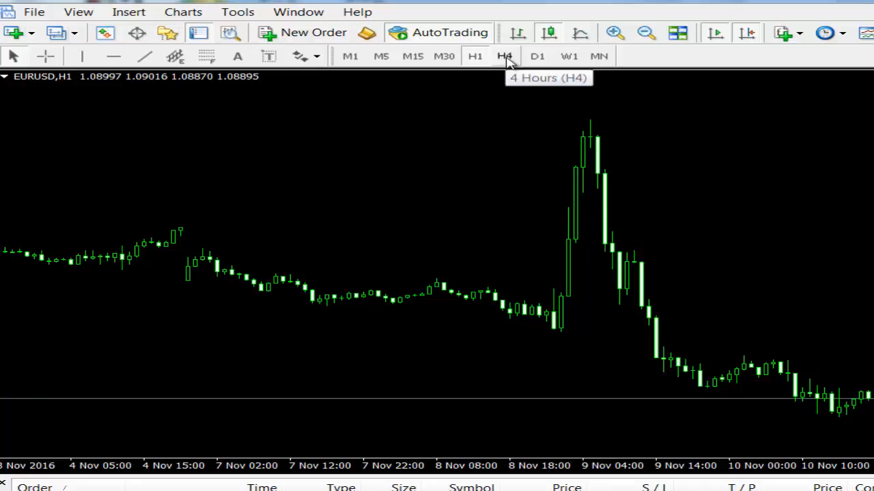
- Switch the EURUSD chart timeframe to H4, then to D1
left_click(505, 56)
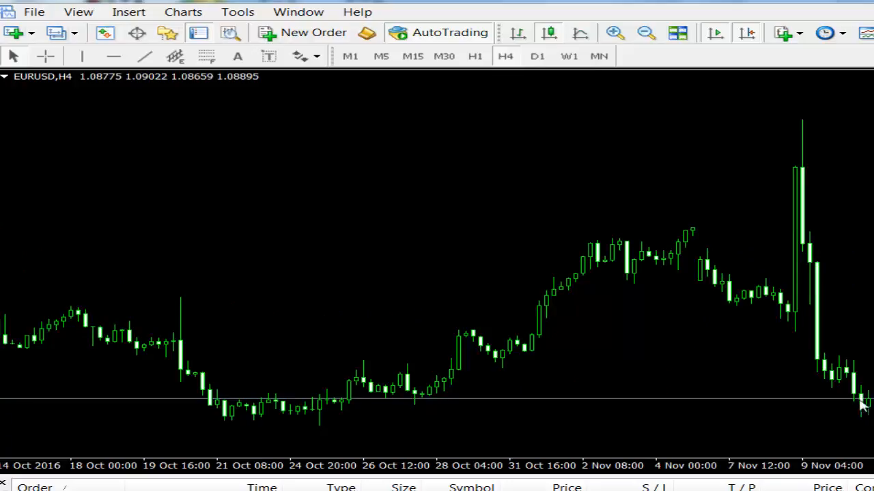
mouse_move(789, 211)
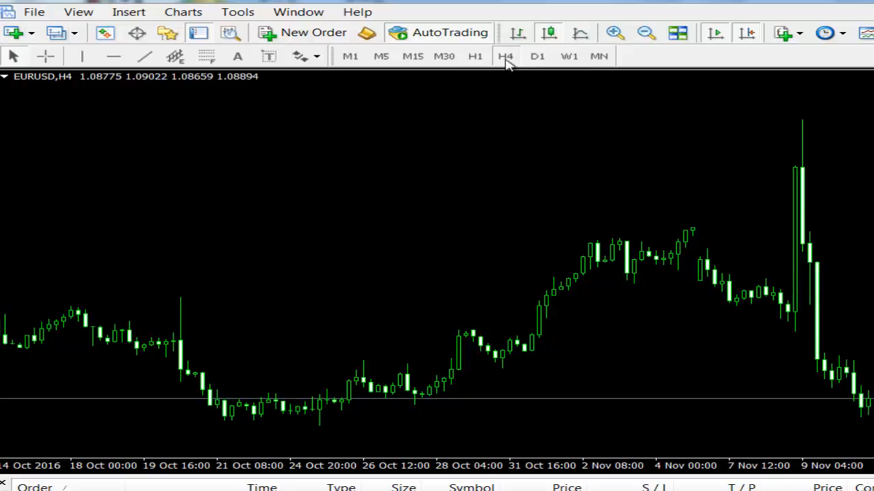
left_click(537, 56)
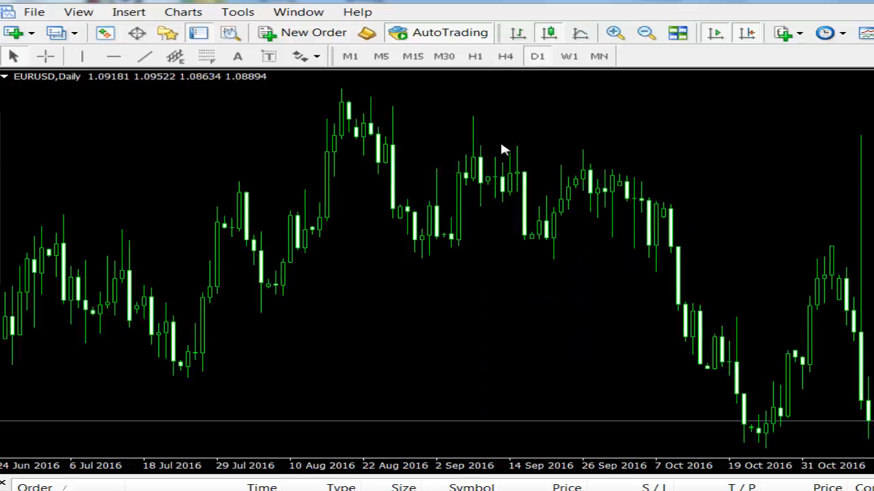
mouse_move(694, 316)
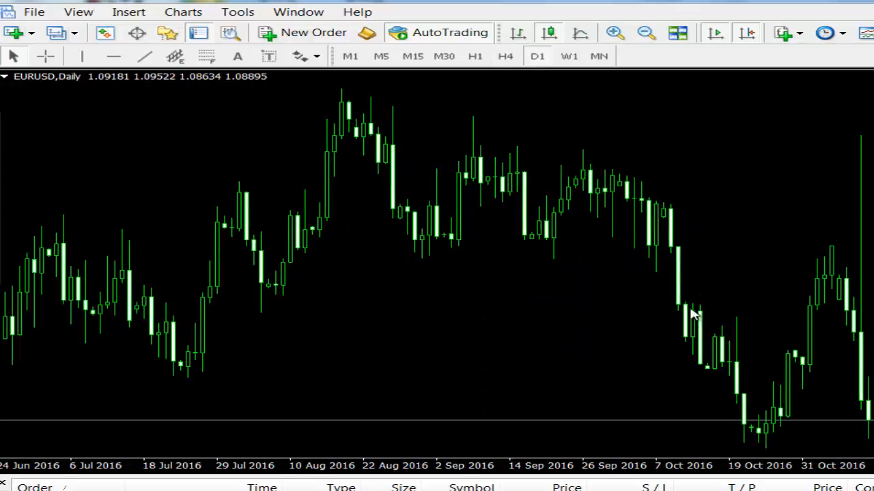
mouse_move(667, 220)
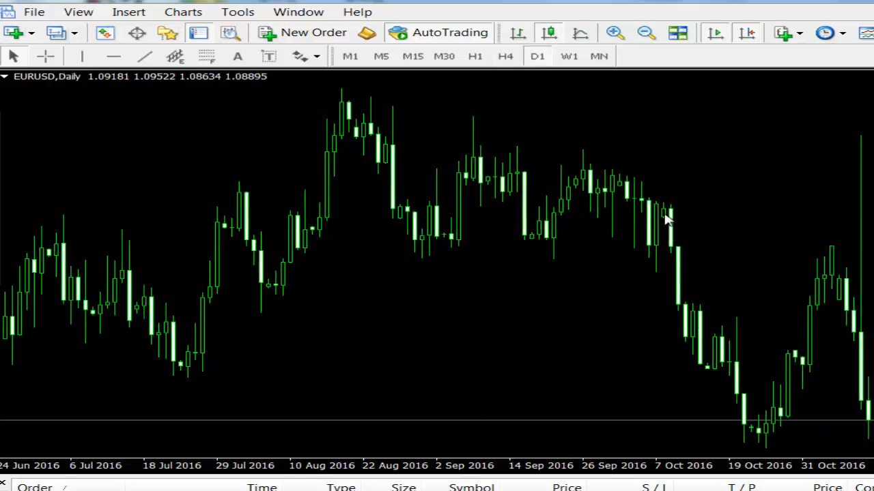